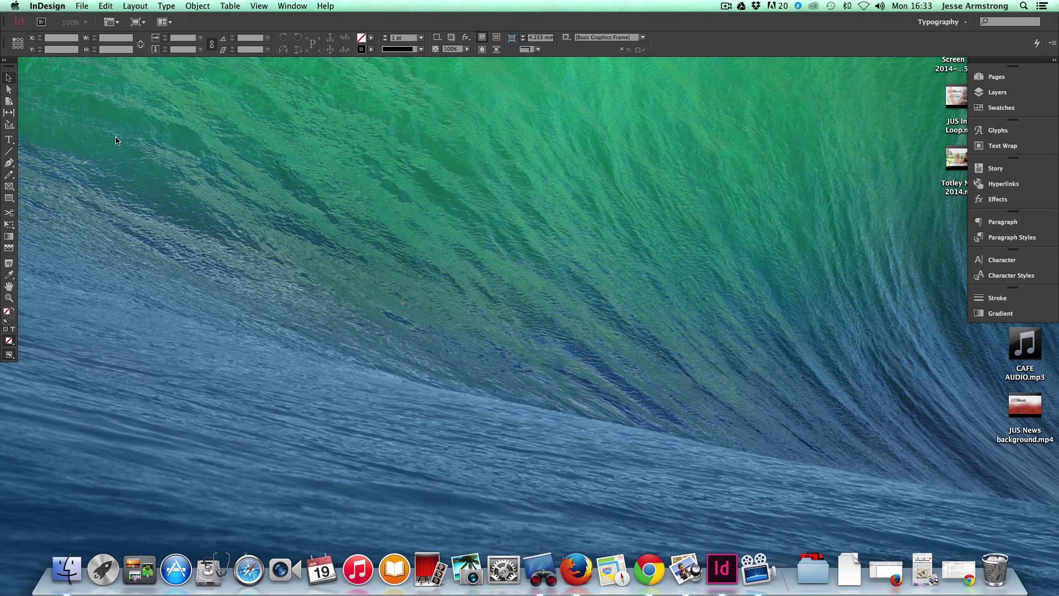
mouse_move(86, 18)
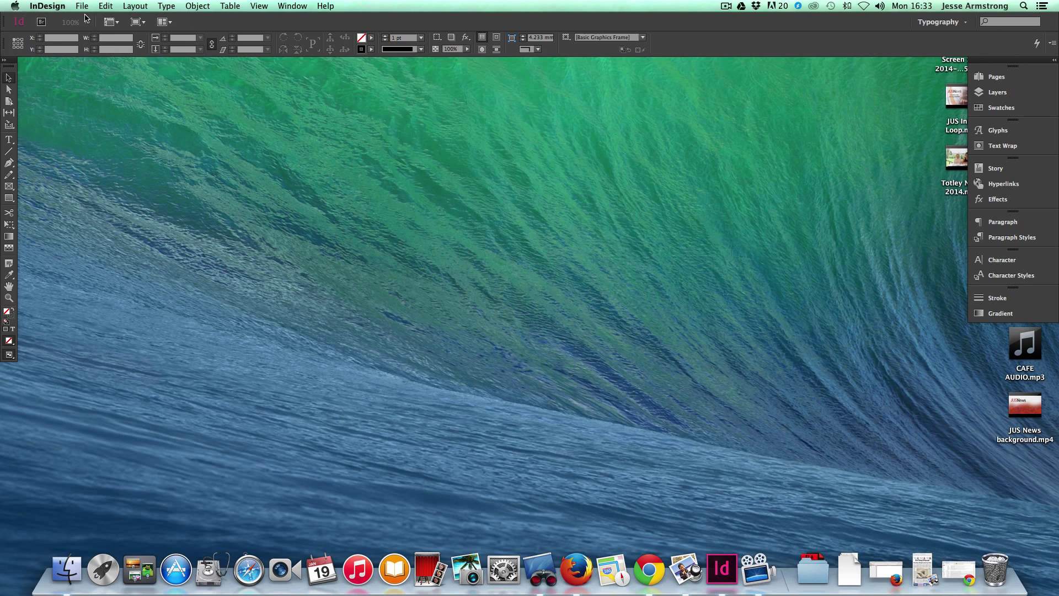
Open the New Document dialog from the File menu and select the page fields
left_click(81, 6)
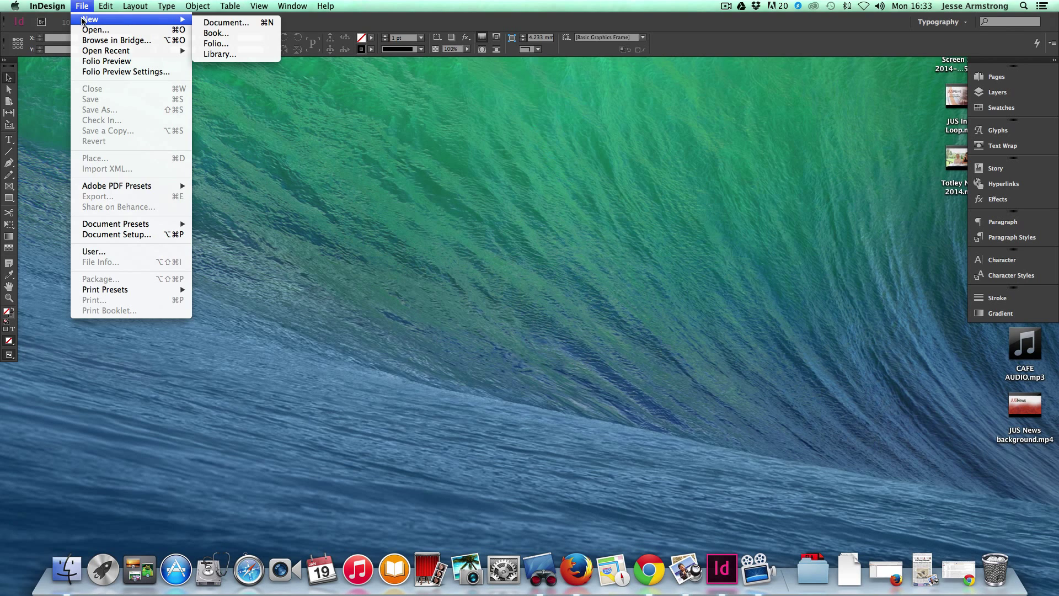
left_click(227, 22)
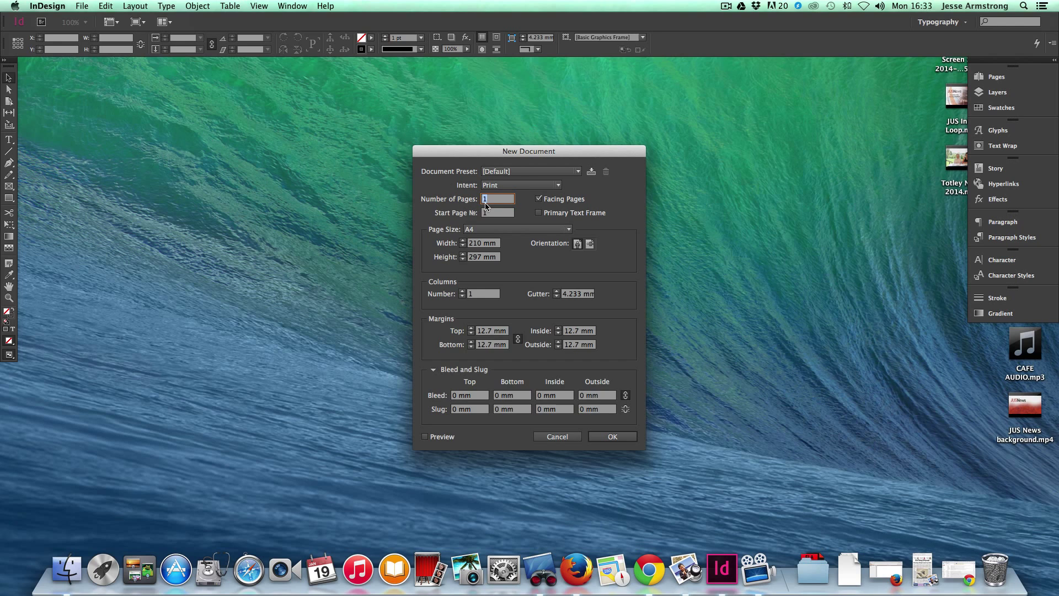
mouse_move(534, 205)
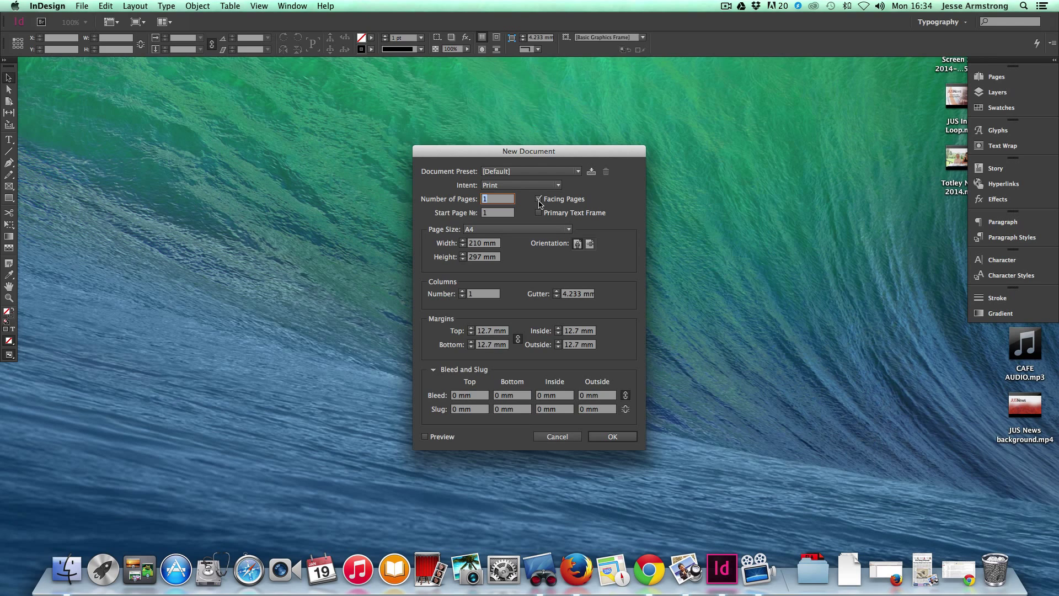
left_click(538, 199)
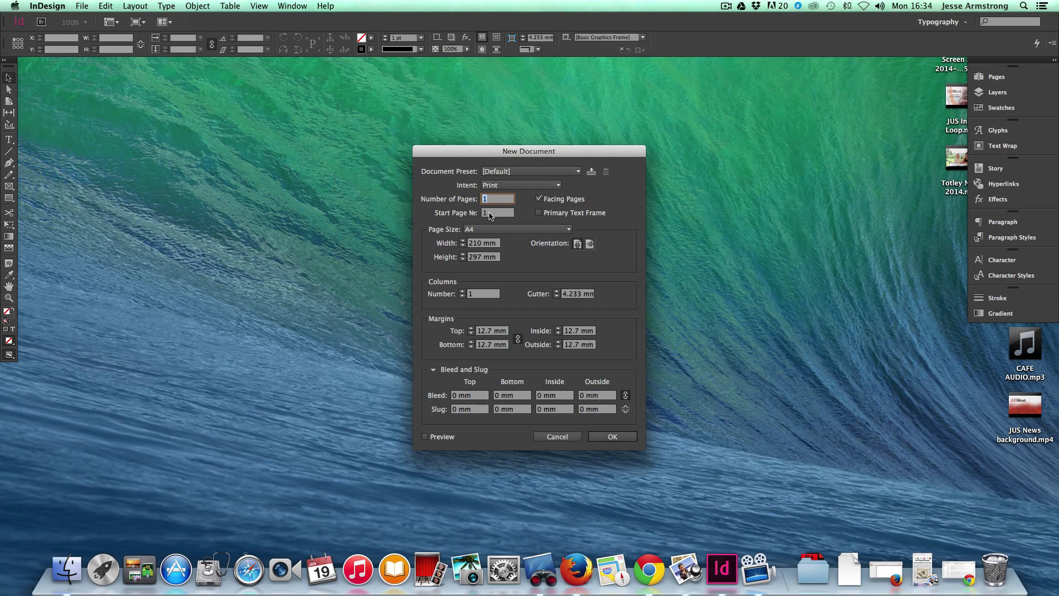
left_click(497, 212)
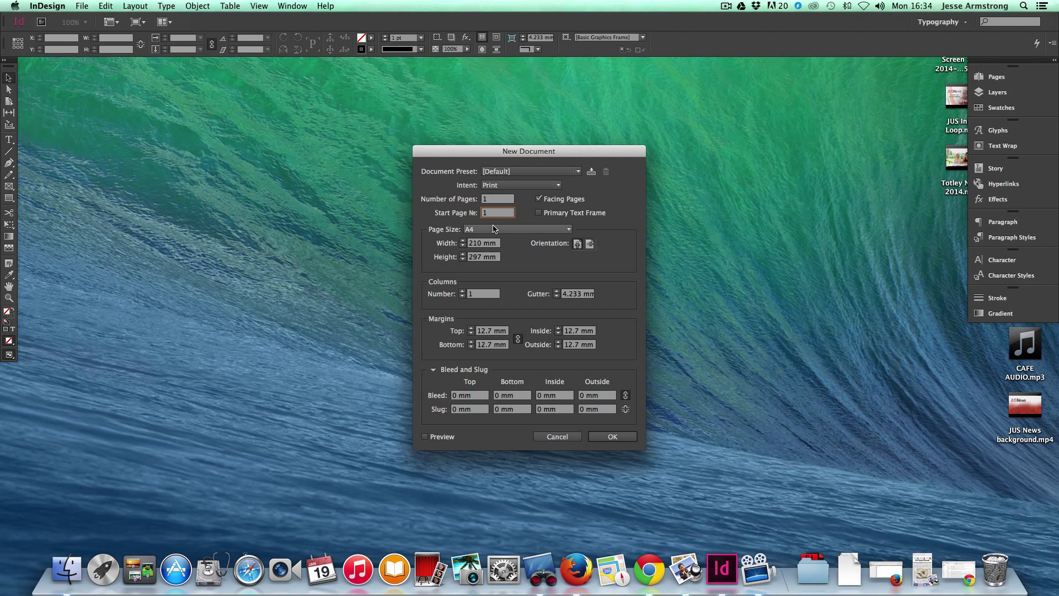
Select the page width field to enter custom 289 × 380 mm dimensions
left_click(482, 243)
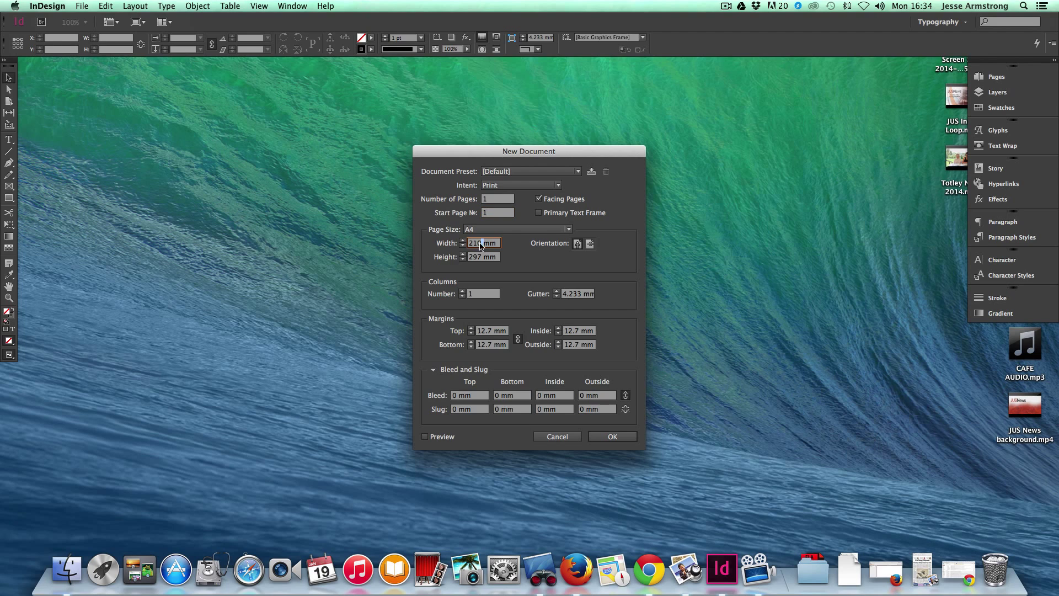
double_click(482, 242)
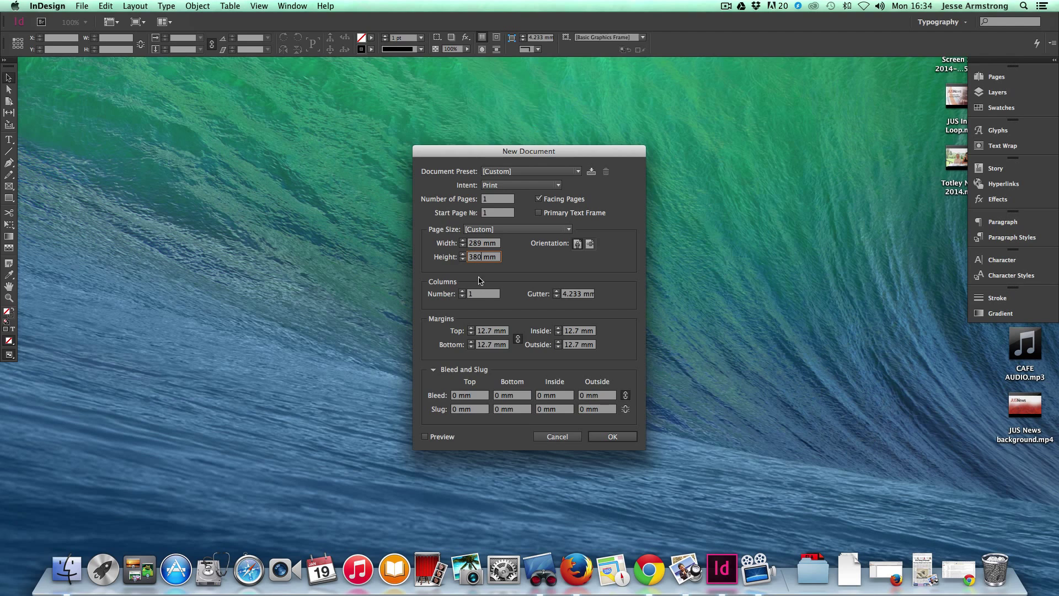
Enter 6 as the number of columns, with a 4 mm gutter
left_click(483, 293)
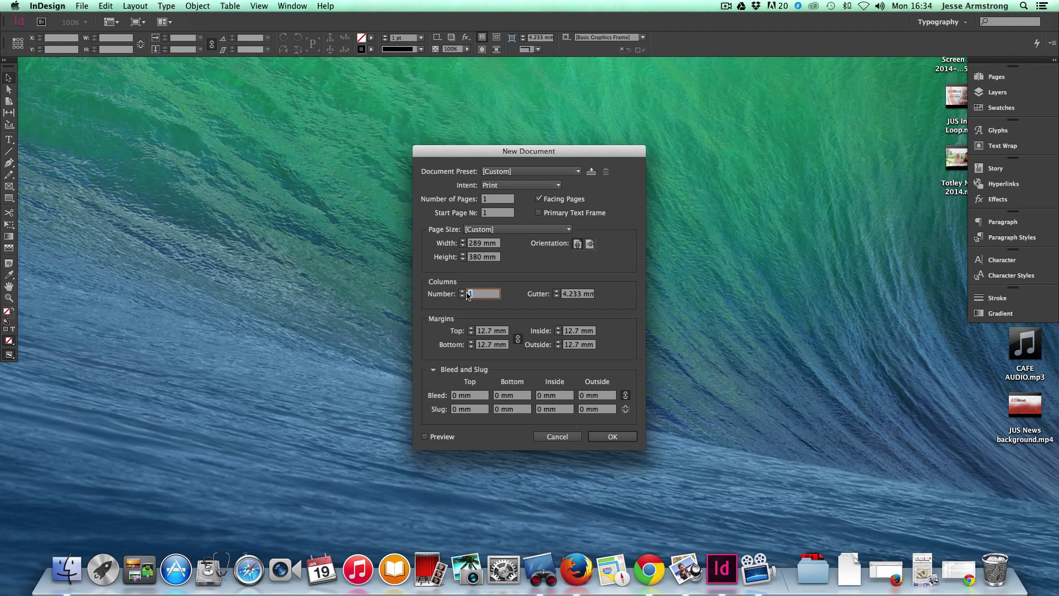
type("6")
left_click(578, 294)
type("4")
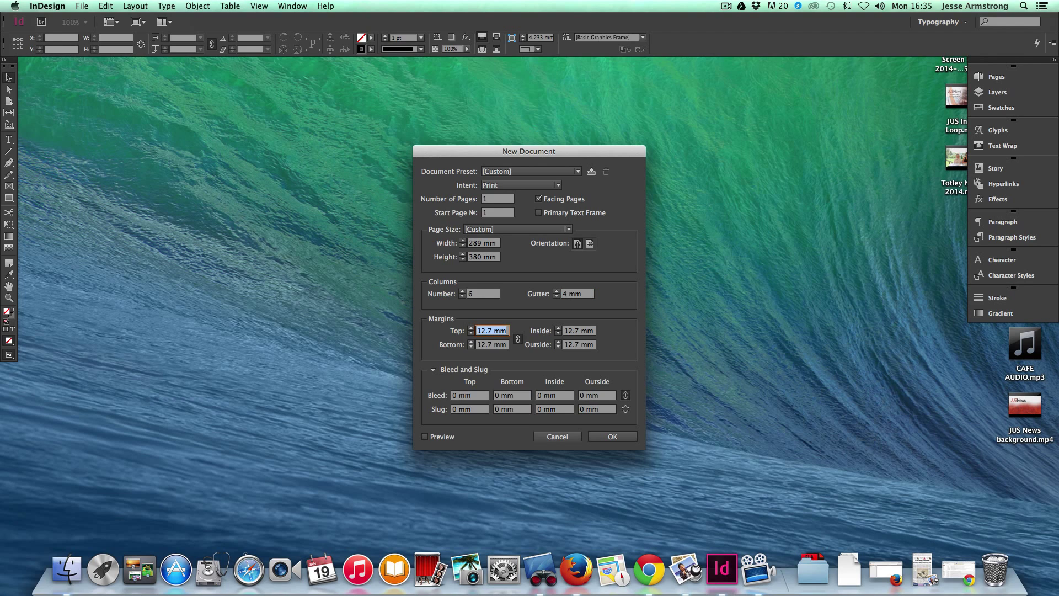
Enter 12.5 mm as the linked top margin so all four margins match
type("12.5")
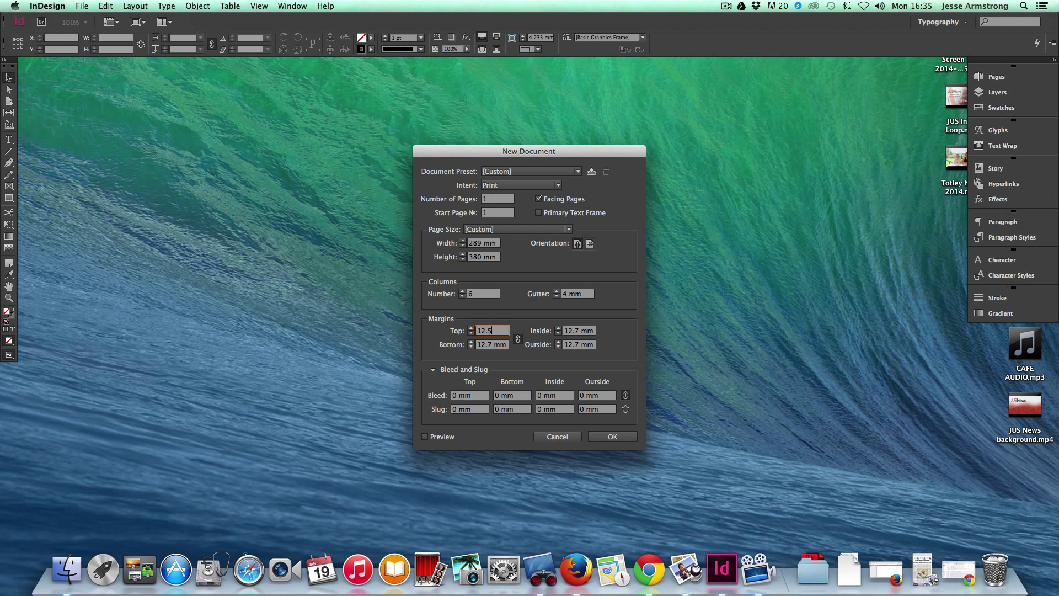
key("Tab")
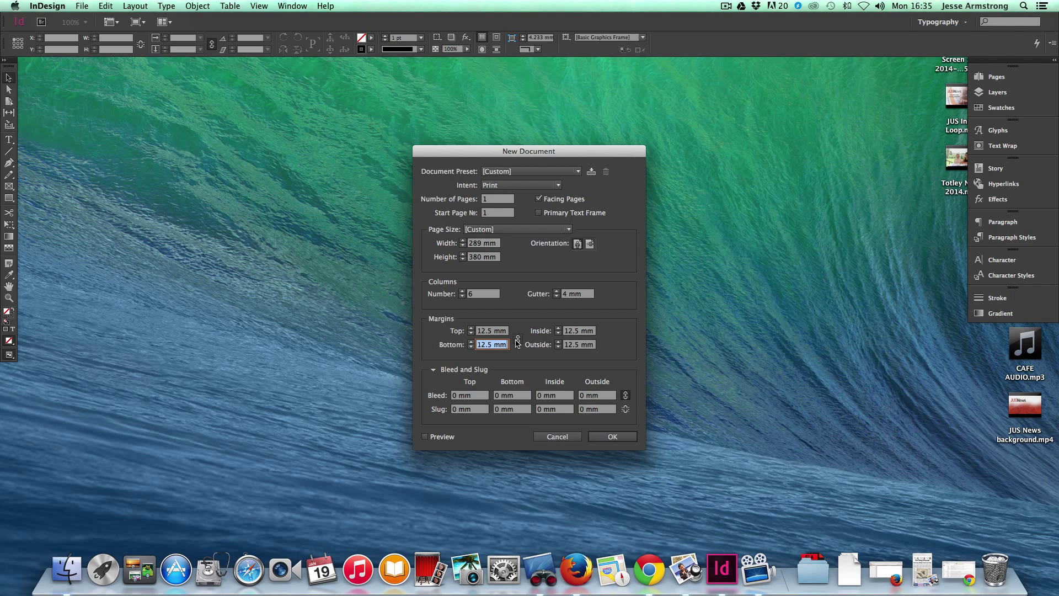
mouse_move(517, 337)
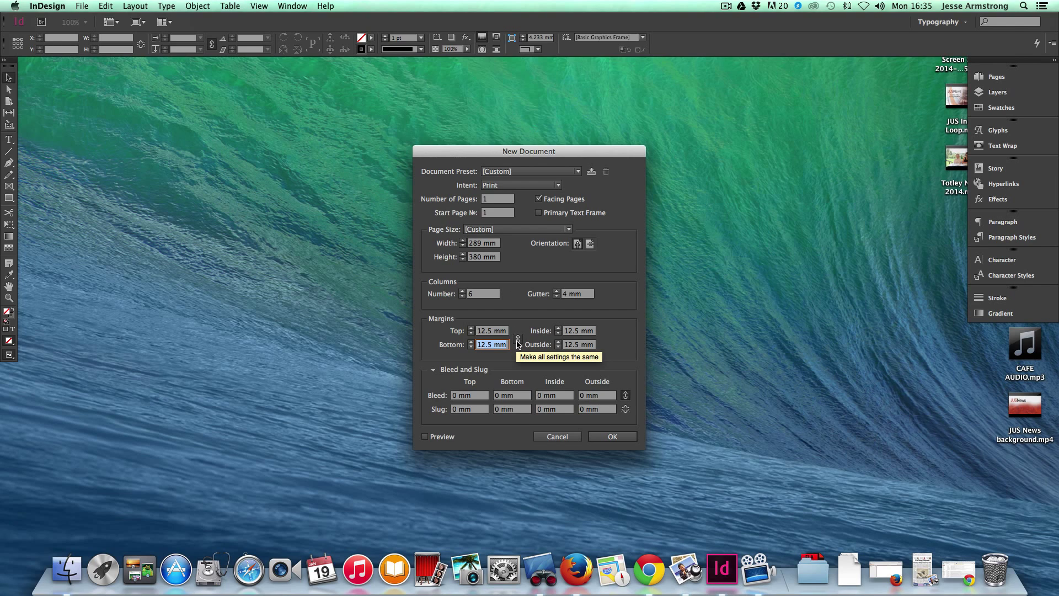